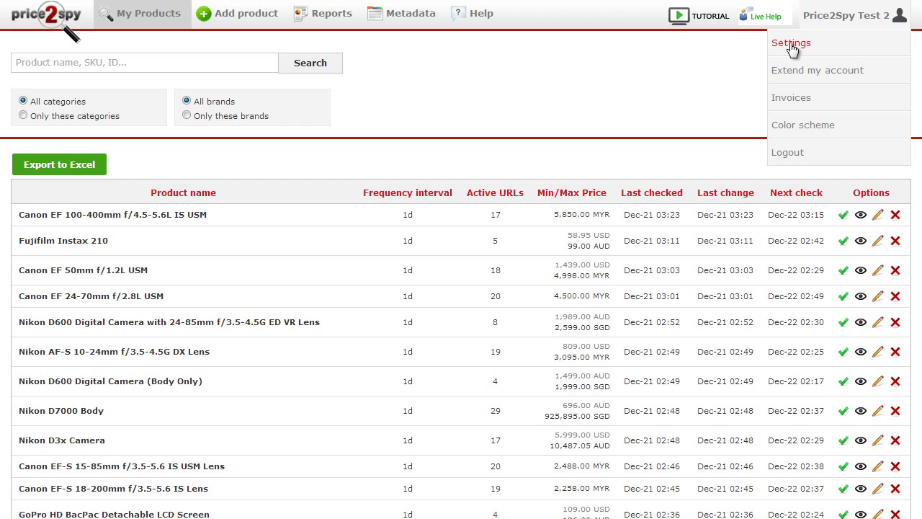
View the Edit user information form and currency rates on the Settings page
{"action": "left_click", "coordinate": [789, 44]}
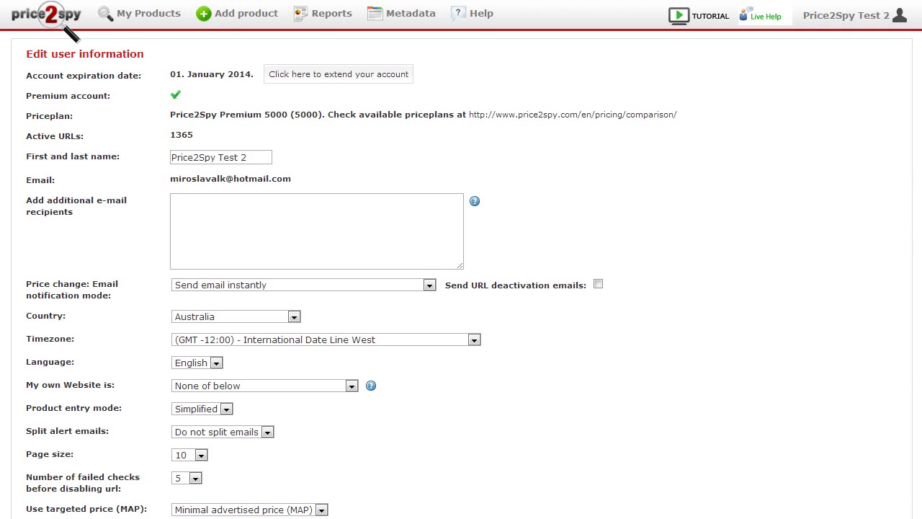
{"action": "scroll", "scroll_direction": "down", "scroll_amount": 3}
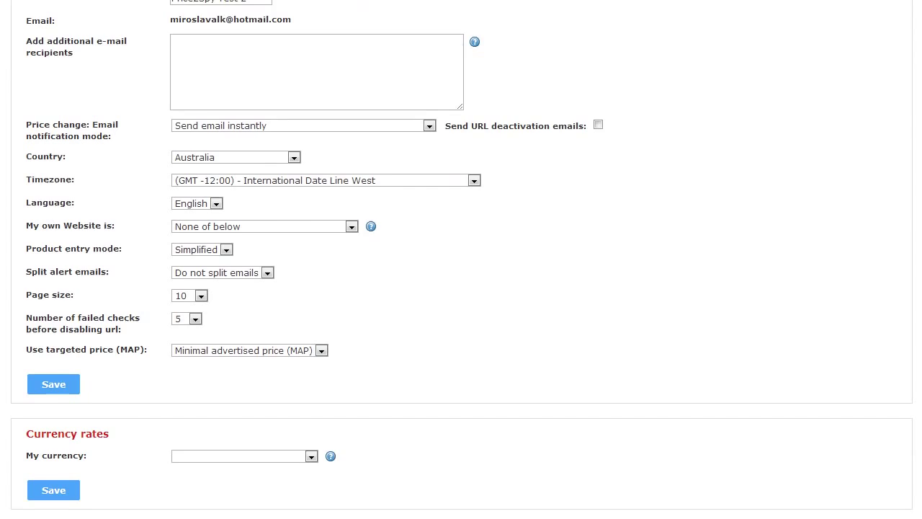
{"action": "scroll", "scroll_direction": "down", "scroll_amount": 3}
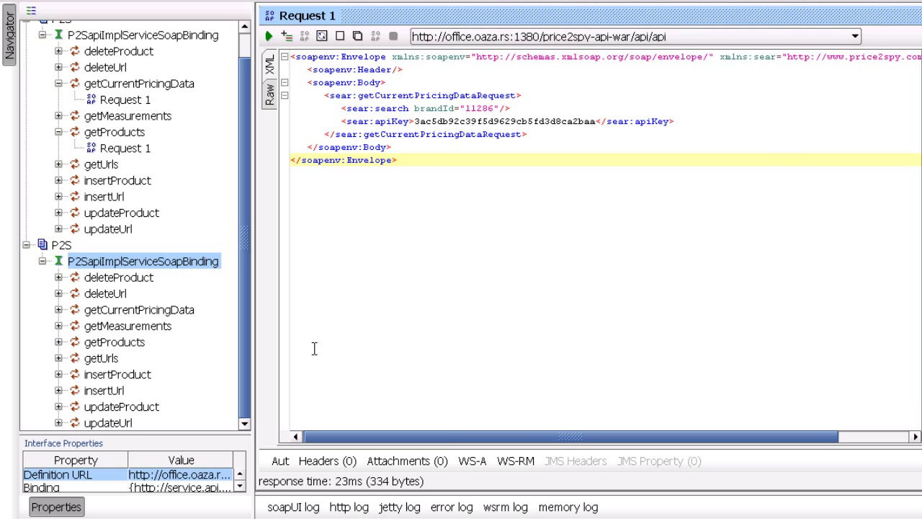
{"action": "mouse_move", "coordinate": [130, 326]}
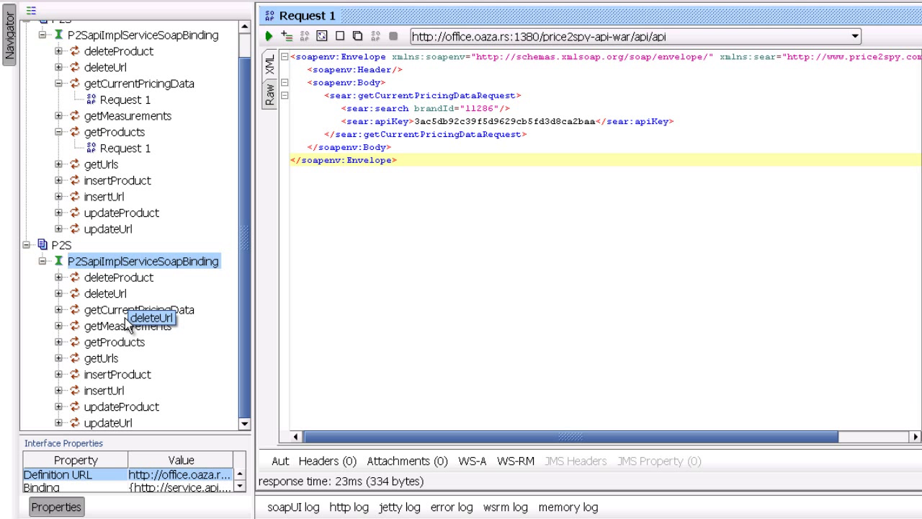
Review the getCurrentPricingData, getProducts, insertProduct and insertUrl operations in the Navigator tree
{"action": "left_click", "coordinate": [138, 308]}
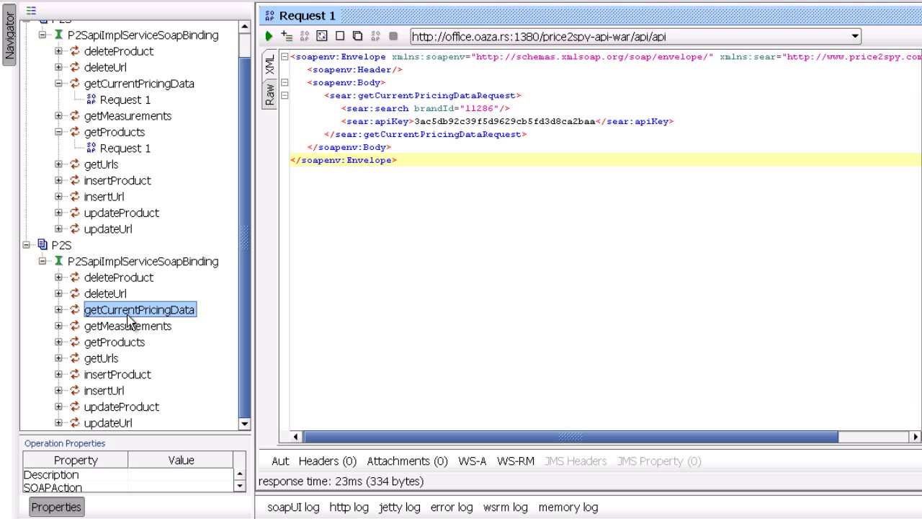
{"action": "left_click", "coordinate": [116, 342]}
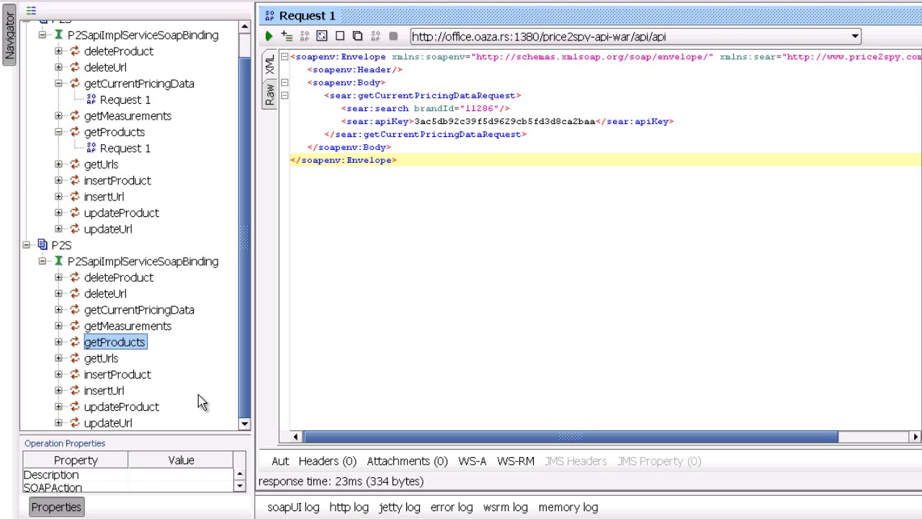
{"action": "left_click", "coordinate": [118, 374]}
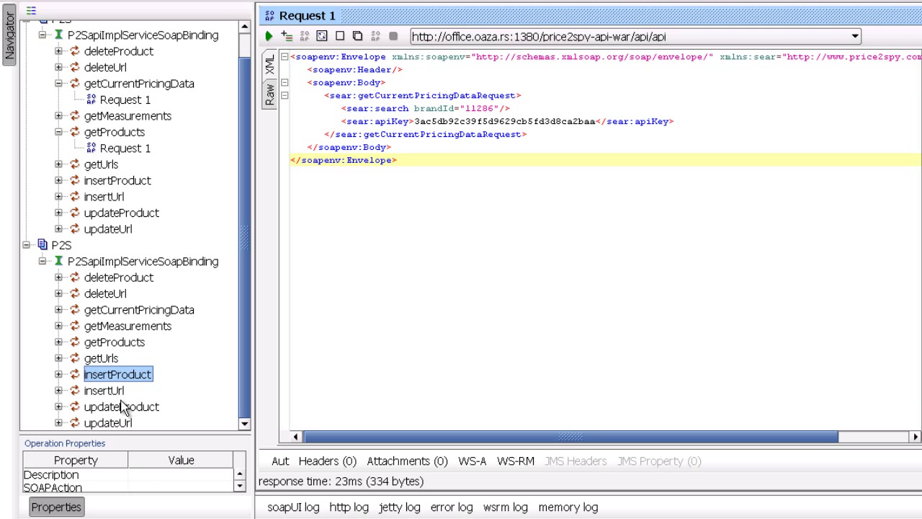
{"action": "left_click", "coordinate": [106, 389]}
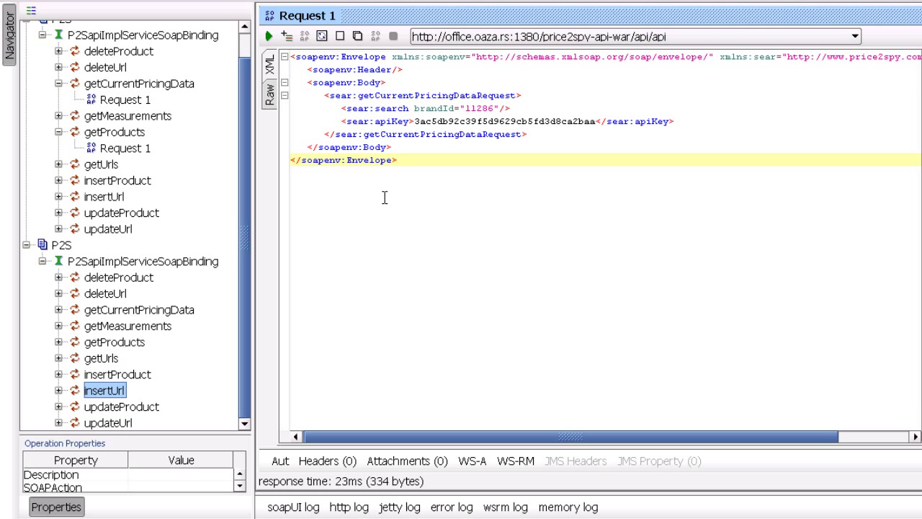
{"action": "mouse_move", "coordinate": [459, 118]}
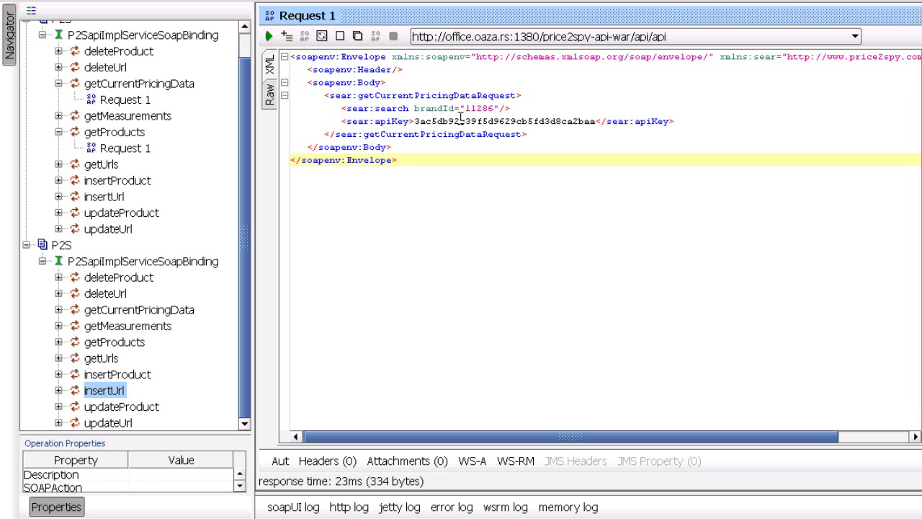
Highlight the apiKey value in Request 1 and view price2spy-api.wsdl in Notepad++
{"action": "double_click", "coordinate": [504, 121]}
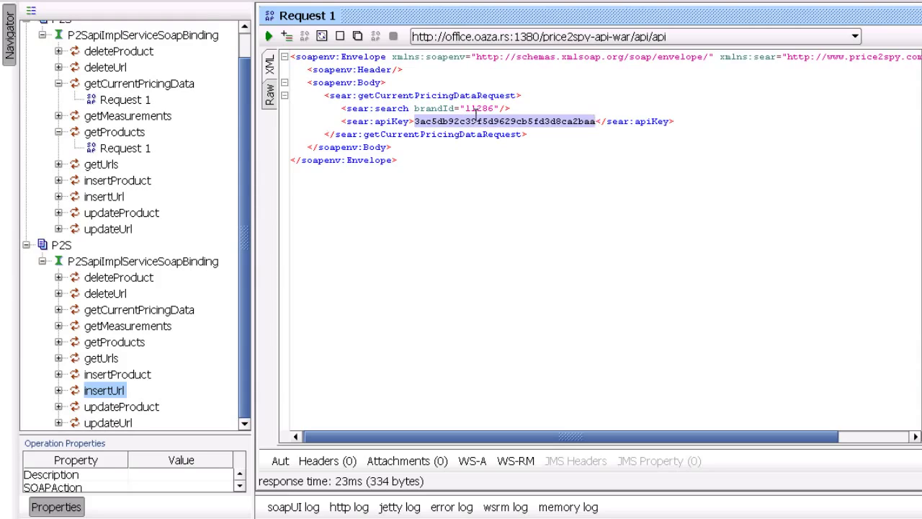
{"action": "mouse_move", "coordinate": [525, 110]}
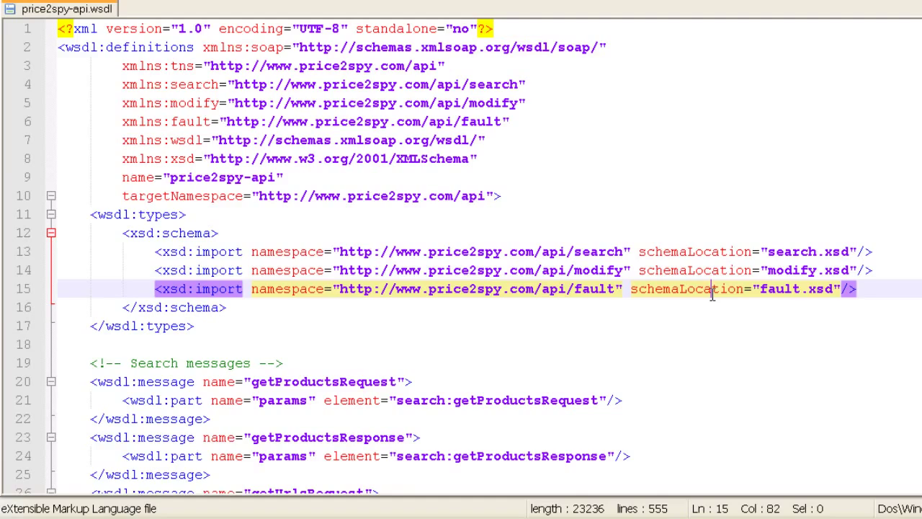
{"action": "scroll", "scroll_direction": "down", "scroll_amount": 3}
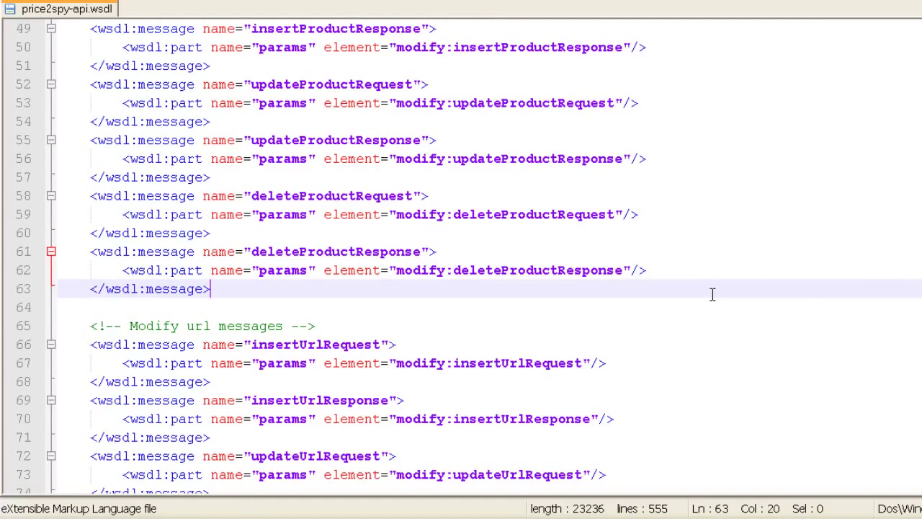